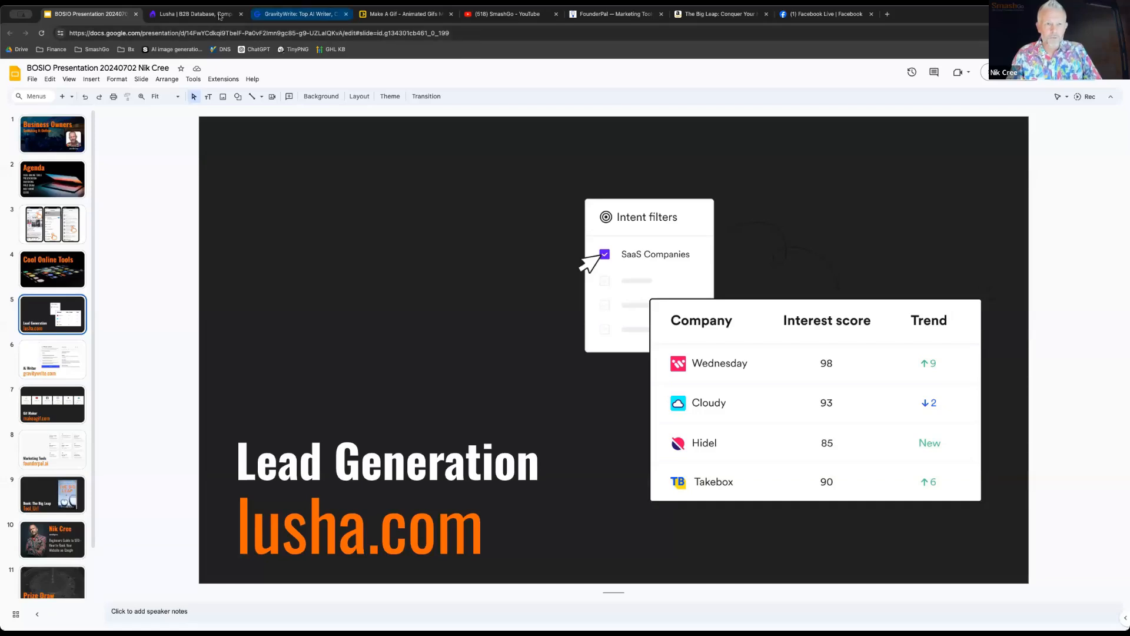
Switch from the Lead Generation slide to the Lusha website tab
click(194, 14)
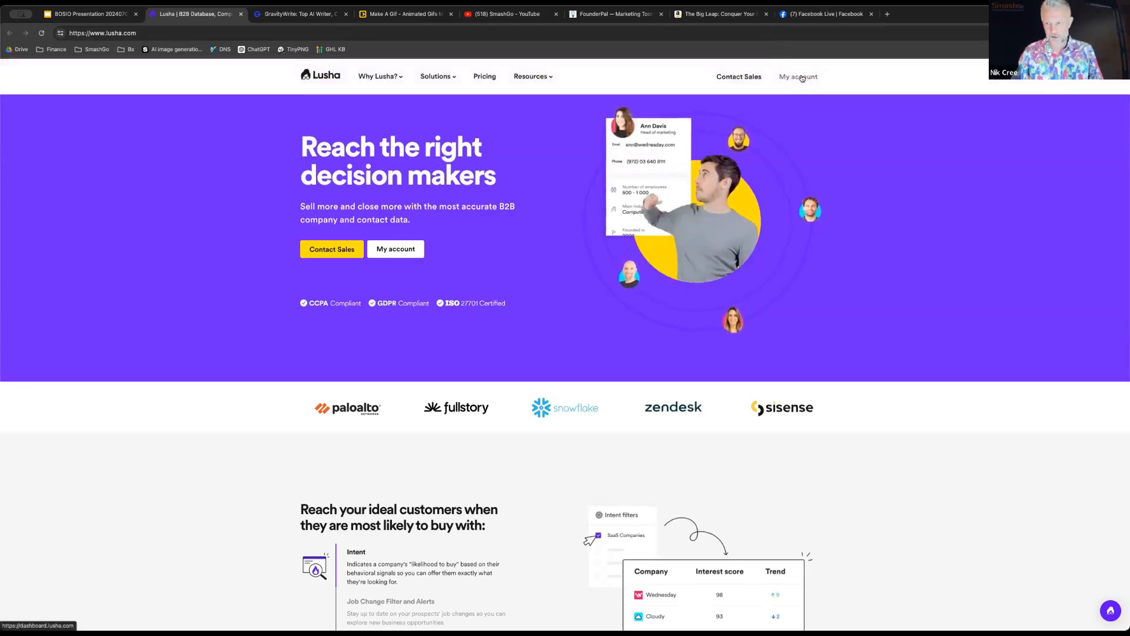
Go through My account to the Prospecting search page with its contact filters
click(799, 77)
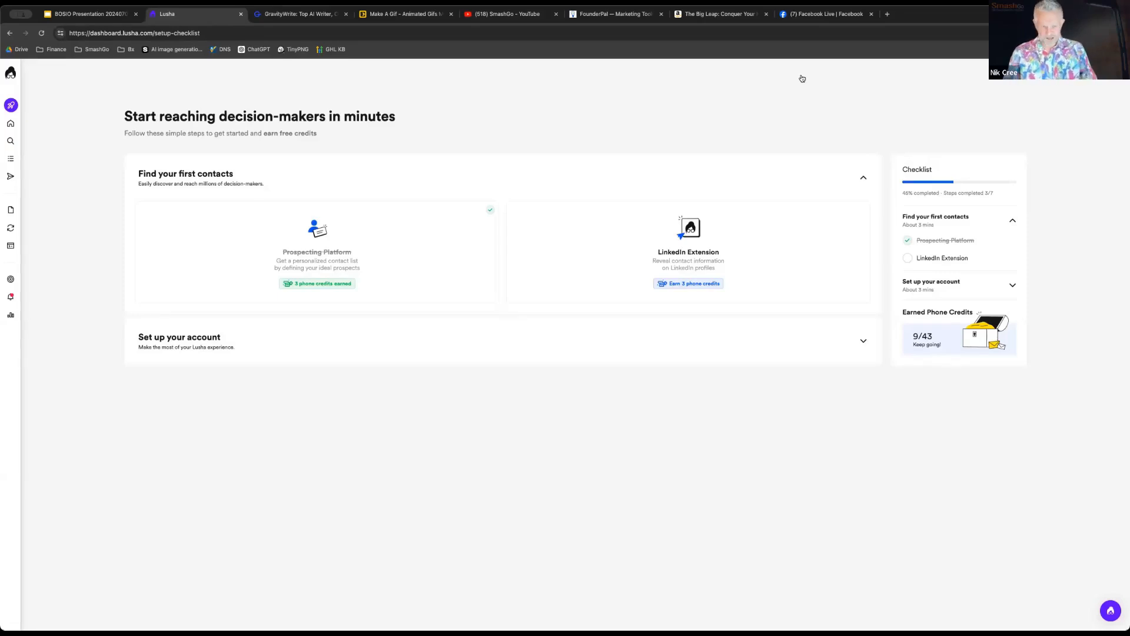
mouse_move(246, 198)
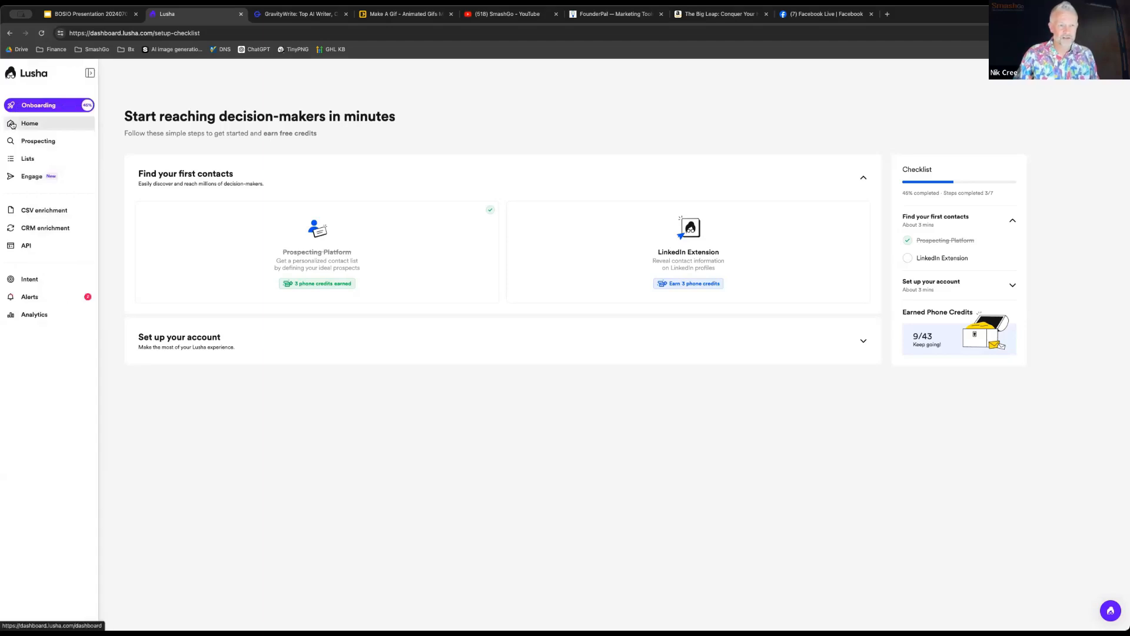
click(38, 140)
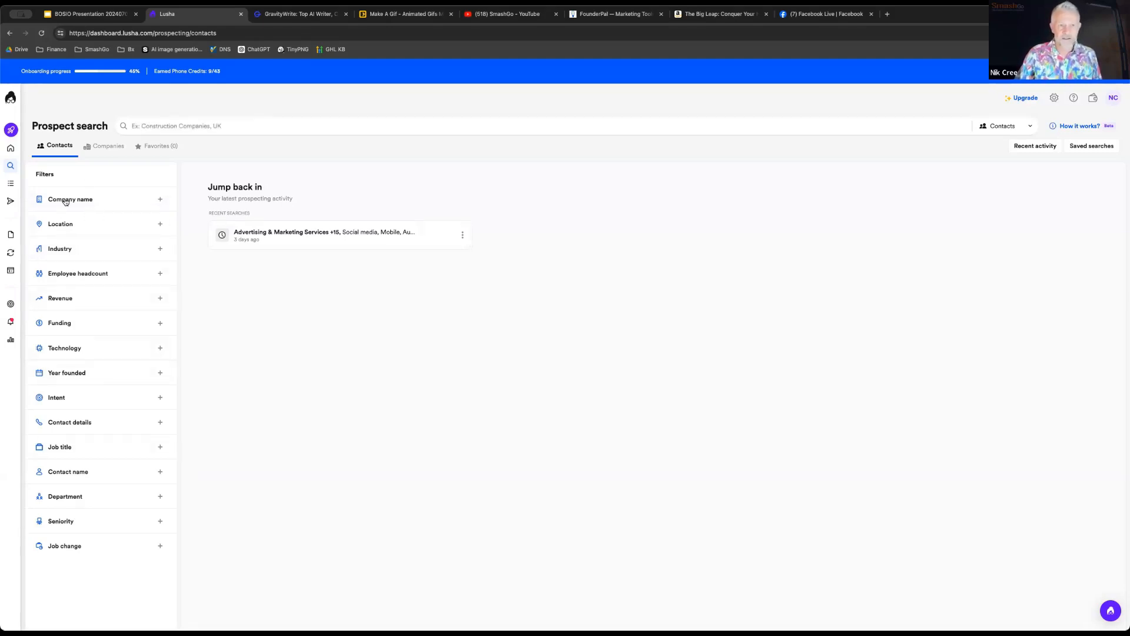
In the Location filter, choose Australia as the Contact ZIP code country
click(69, 199)
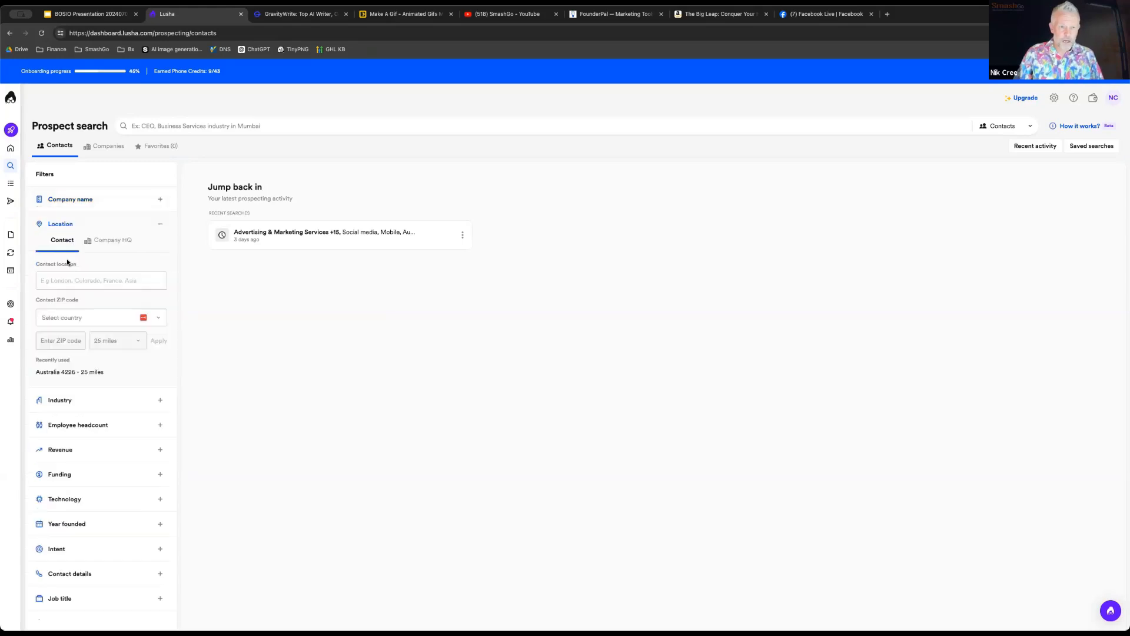
click(101, 280)
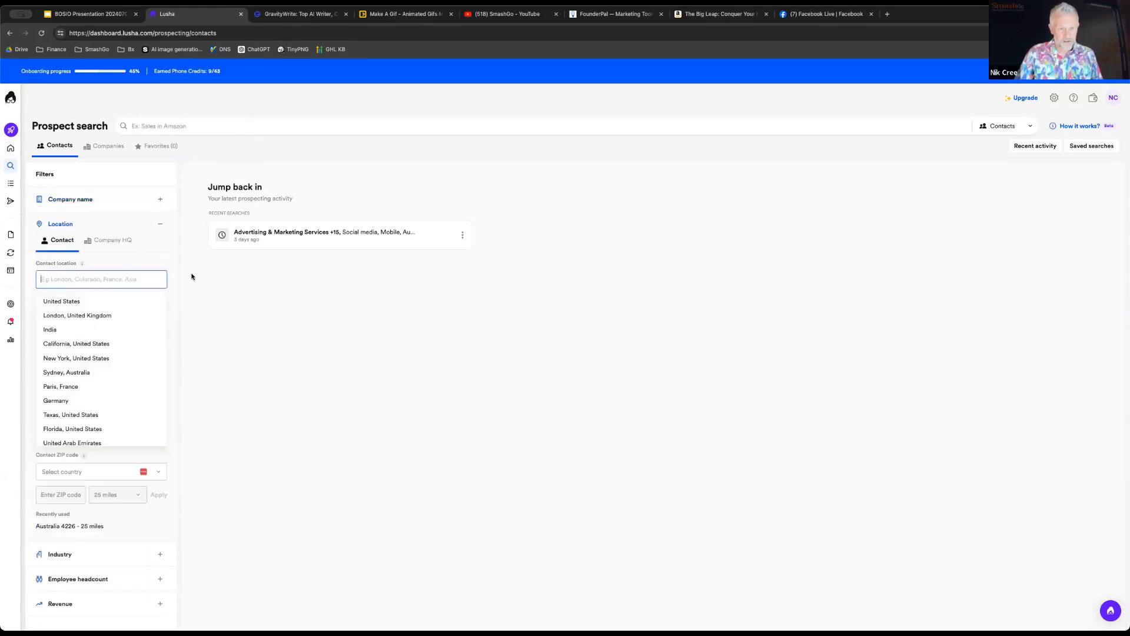
click(60, 223)
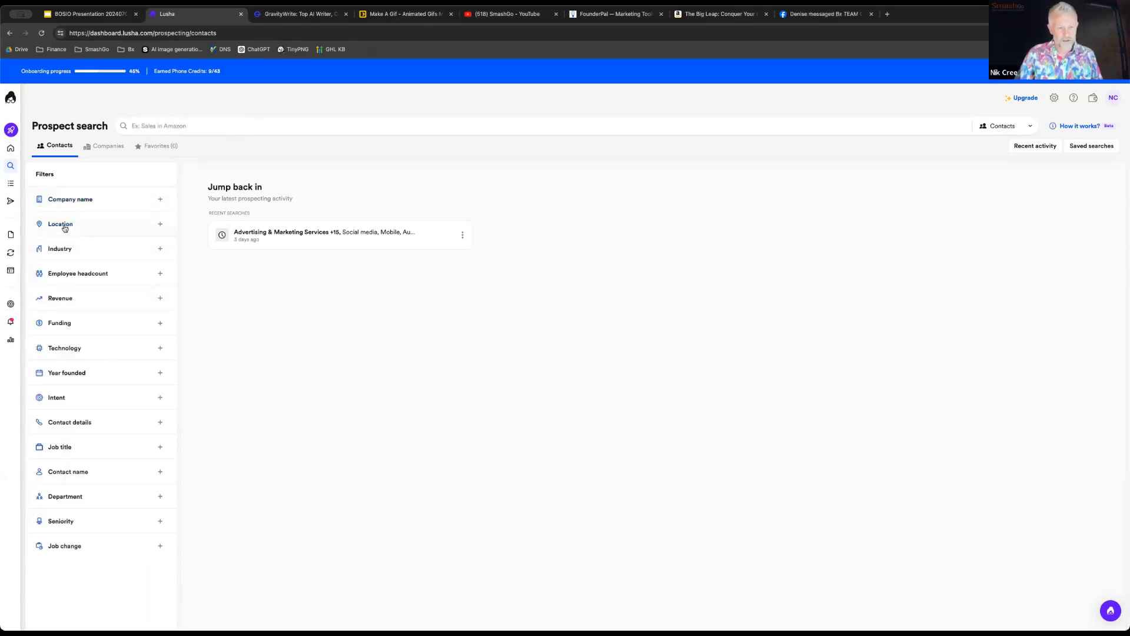
click(60, 224)
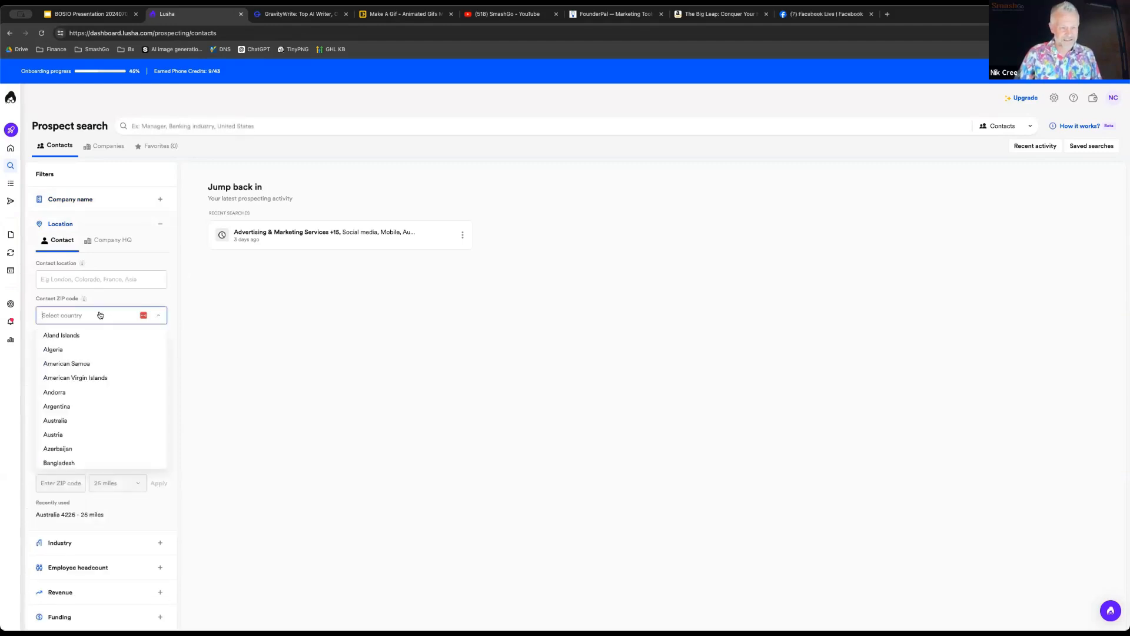
click(56, 420)
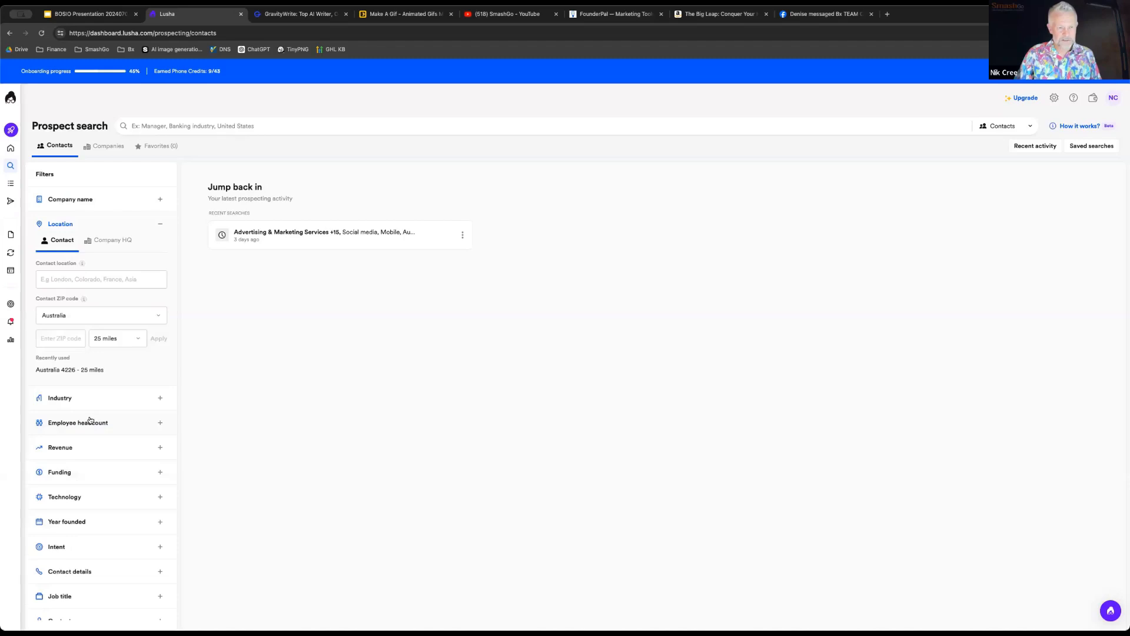
Apply a 50-mile radius around ZIP code 4226, listing about 454,000 contacts
click(60, 338)
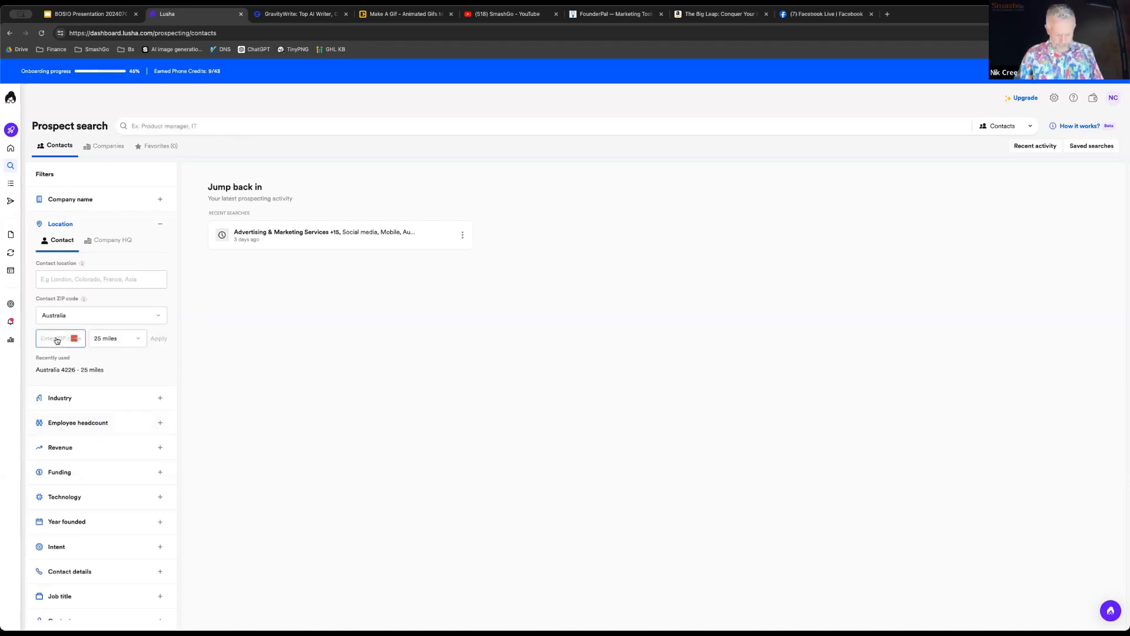
text(4226)
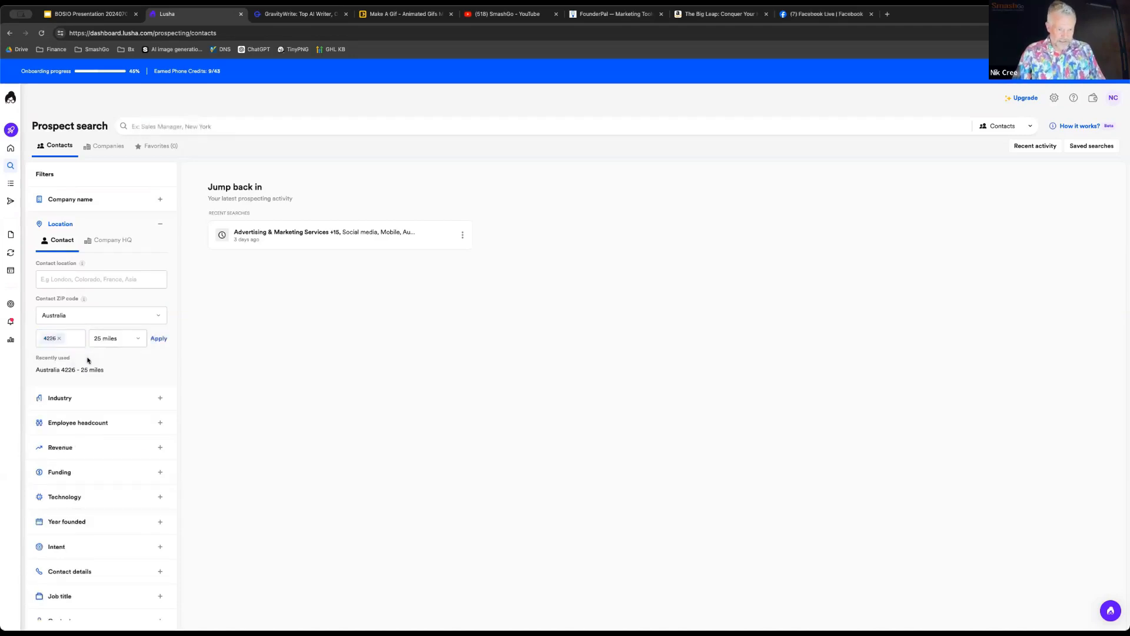
click(115, 337)
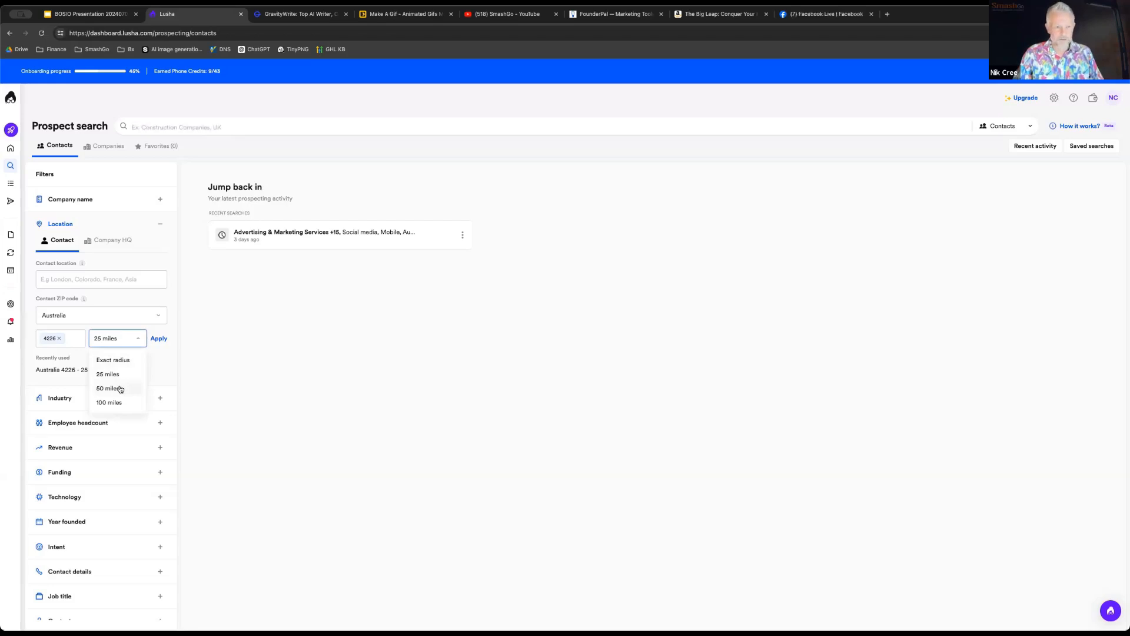
click(107, 388)
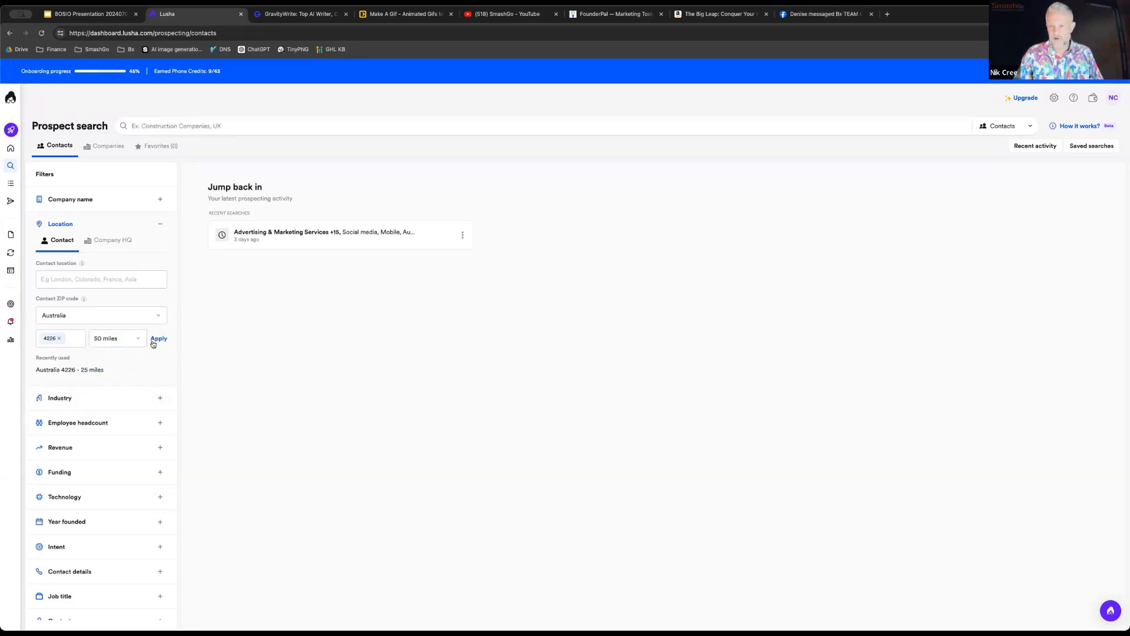
click(158, 338)
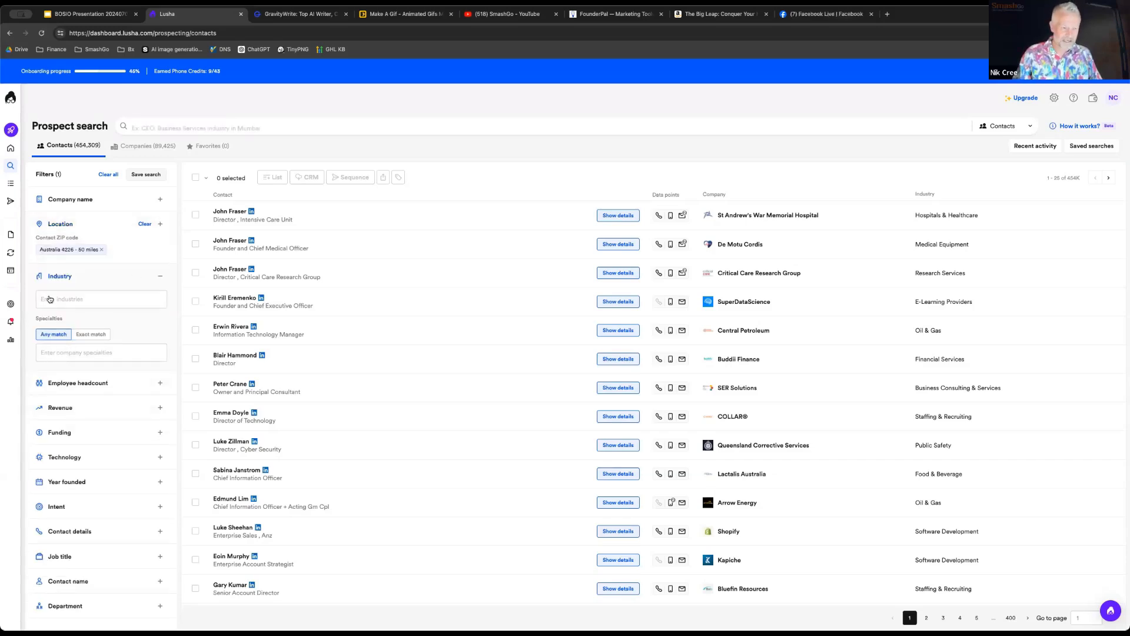
Filter the industry to Building Construction under Construction
click(102, 298)
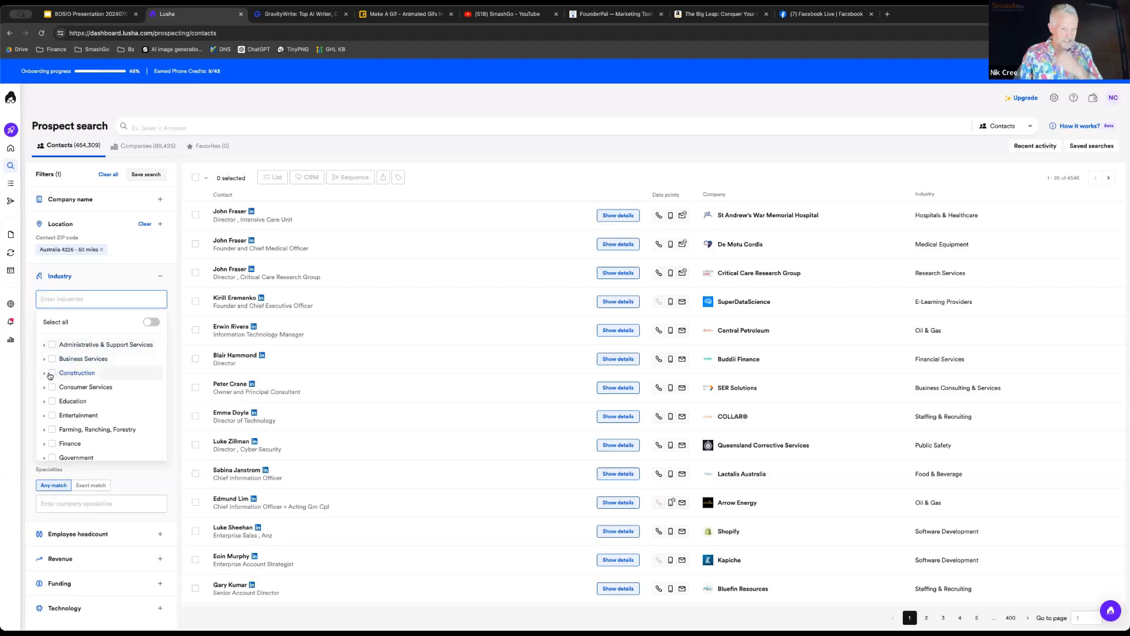
click(52, 373)
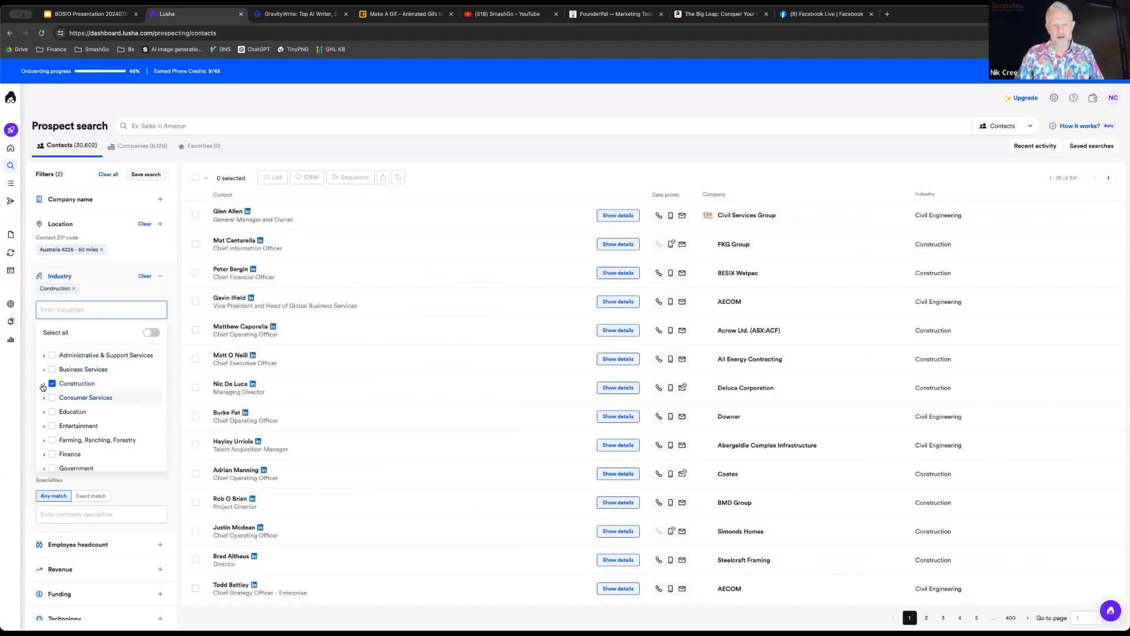
click(44, 383)
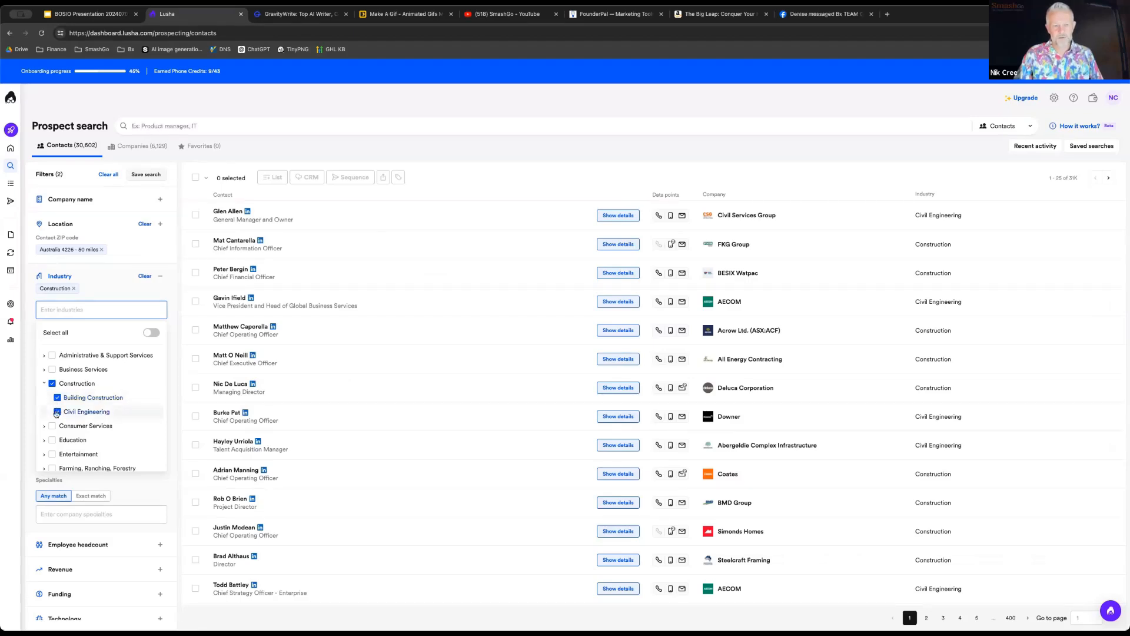
click(57, 411)
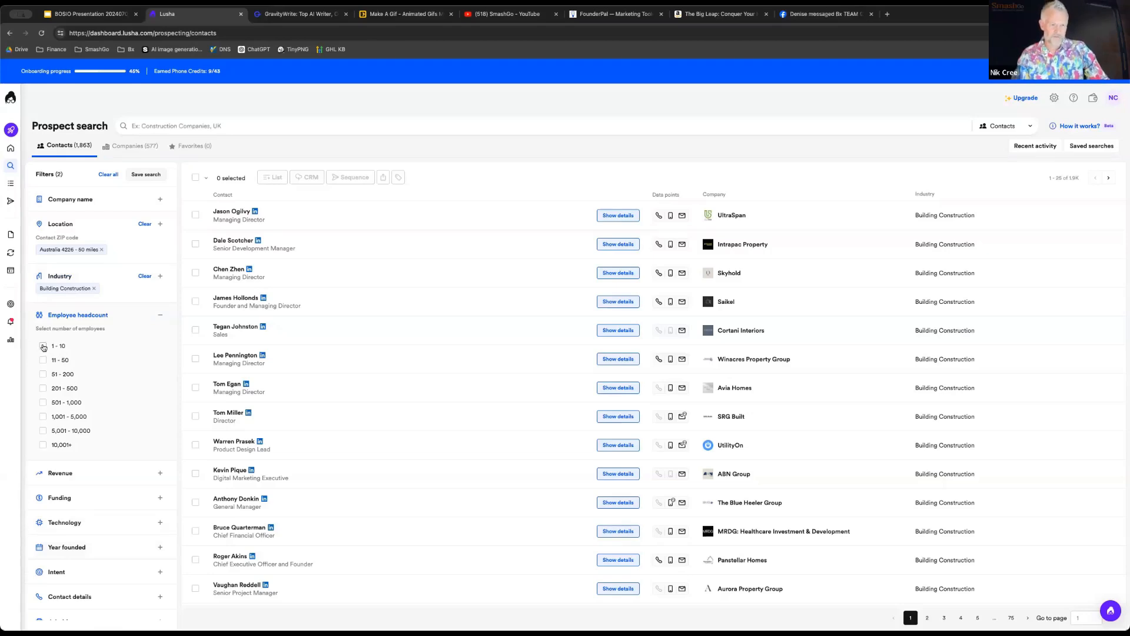
Limit companies to 1–10 employees and revenue of $1M and below, leaving 146 contacts
click(43, 345)
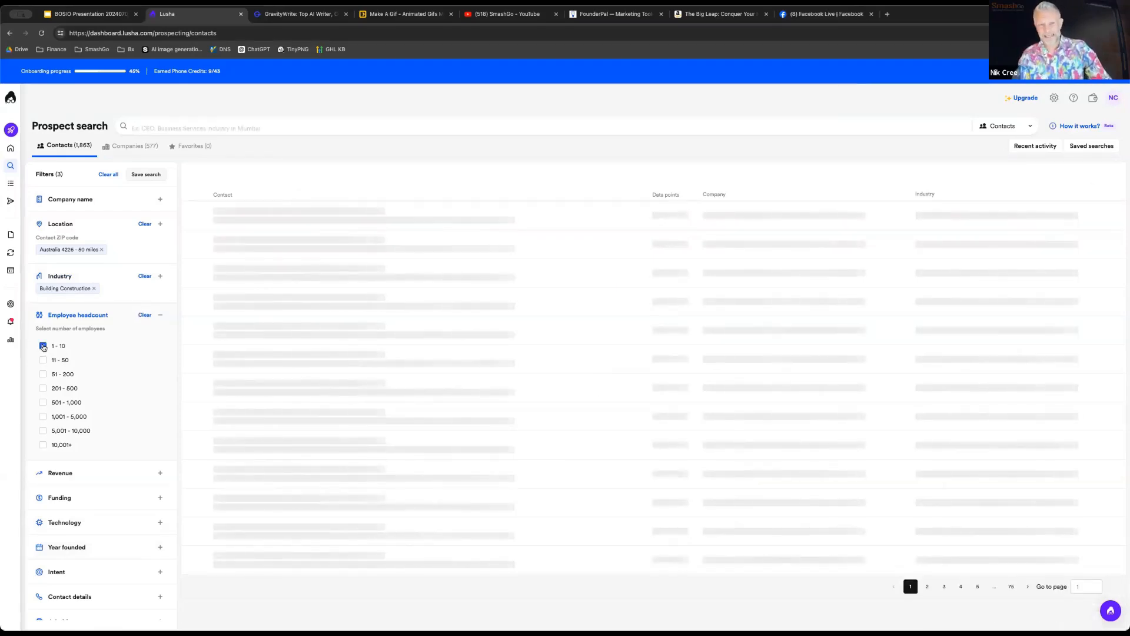
click(42, 346)
text(0)
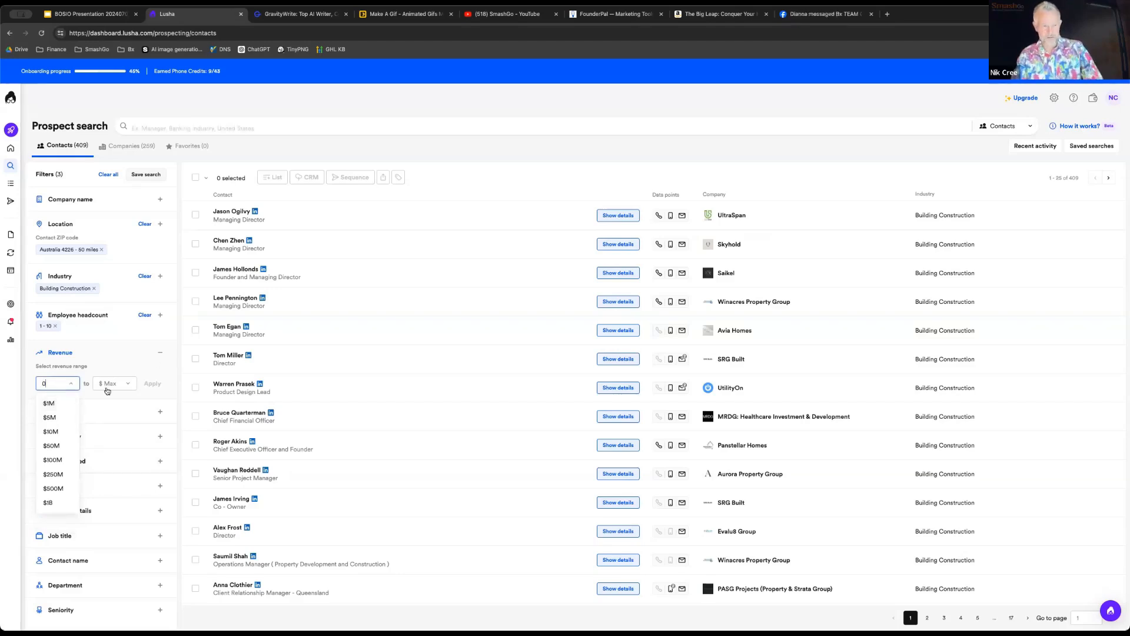
click(113, 383)
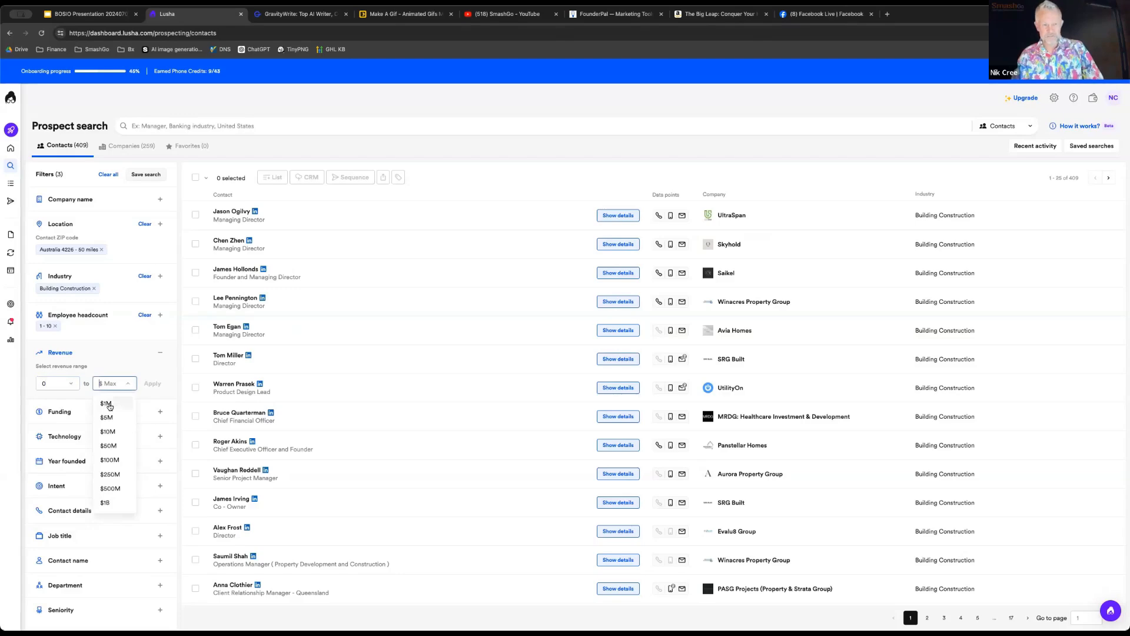
click(105, 404)
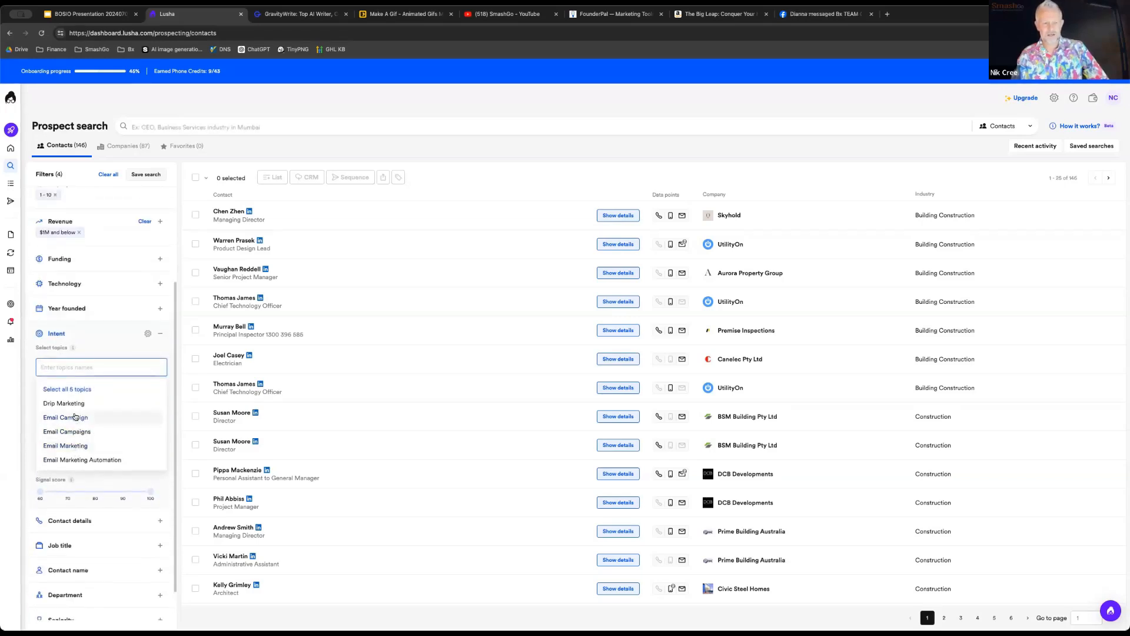
Try and clear the Email Campaign intent, then filter job title to CEO, leaving two contacts
click(65, 416)
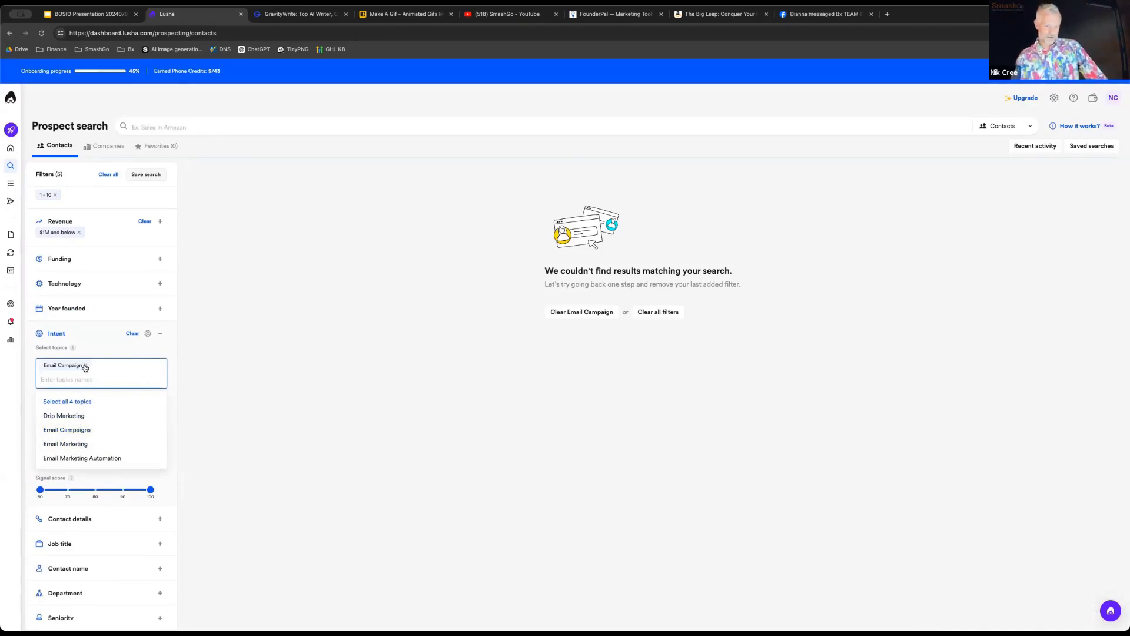
click(85, 365)
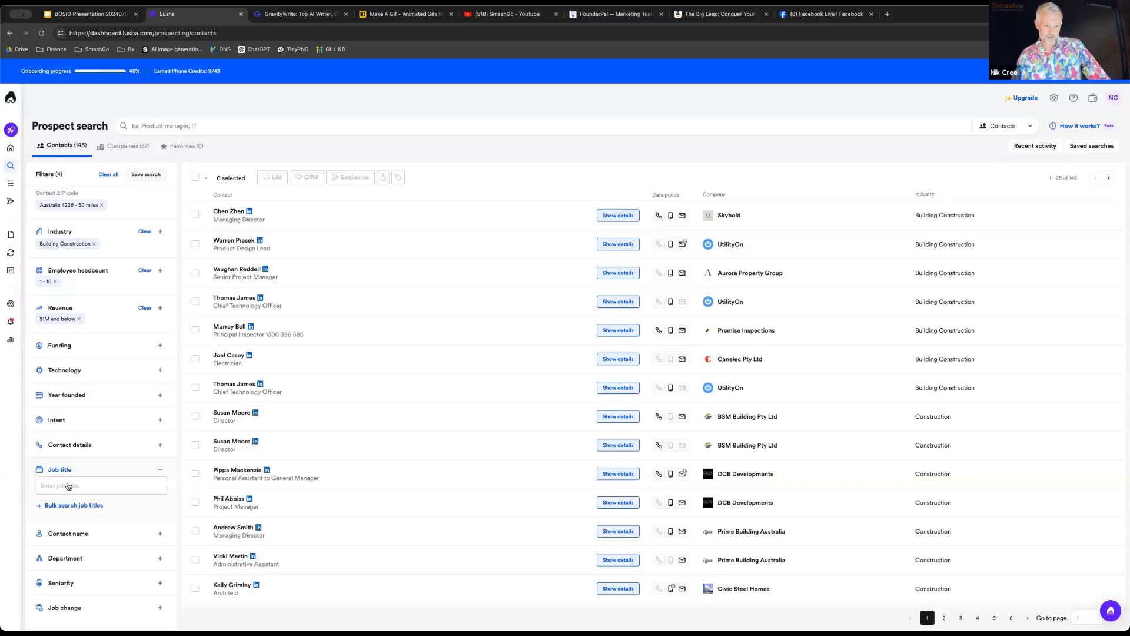
text(CEO)
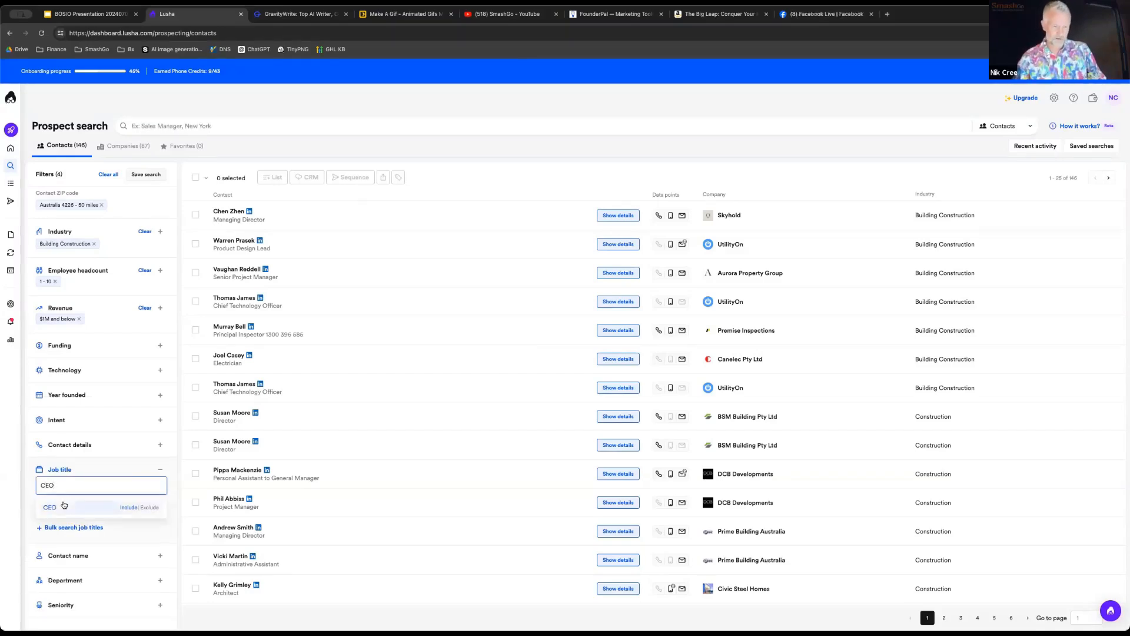
click(49, 506)
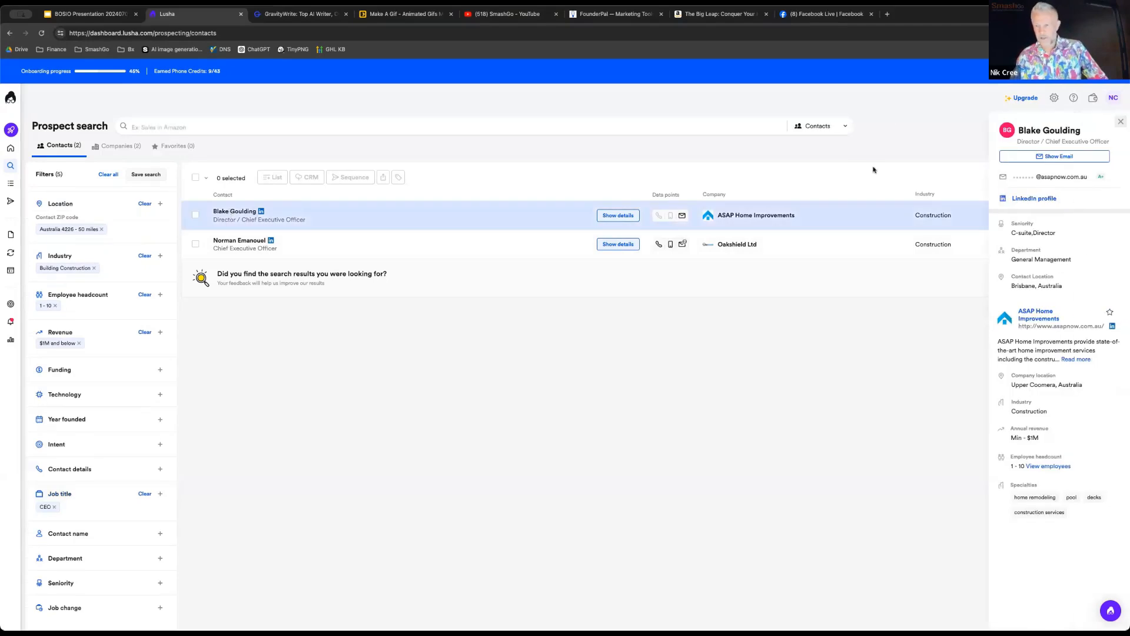
mouse_move(774, 239)
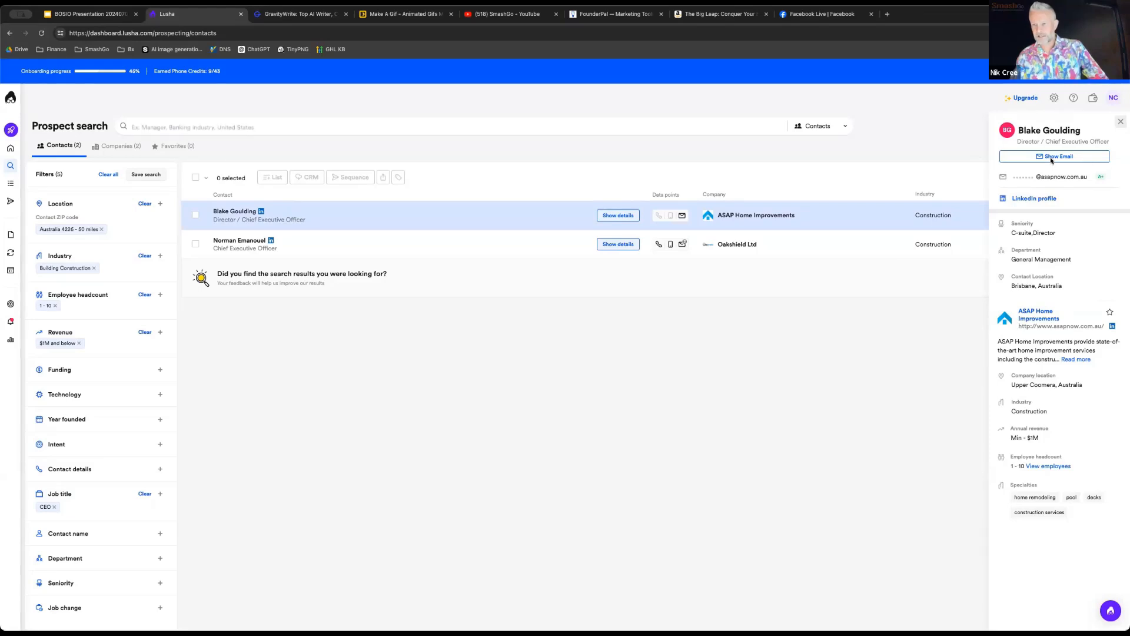
click(1054, 157)
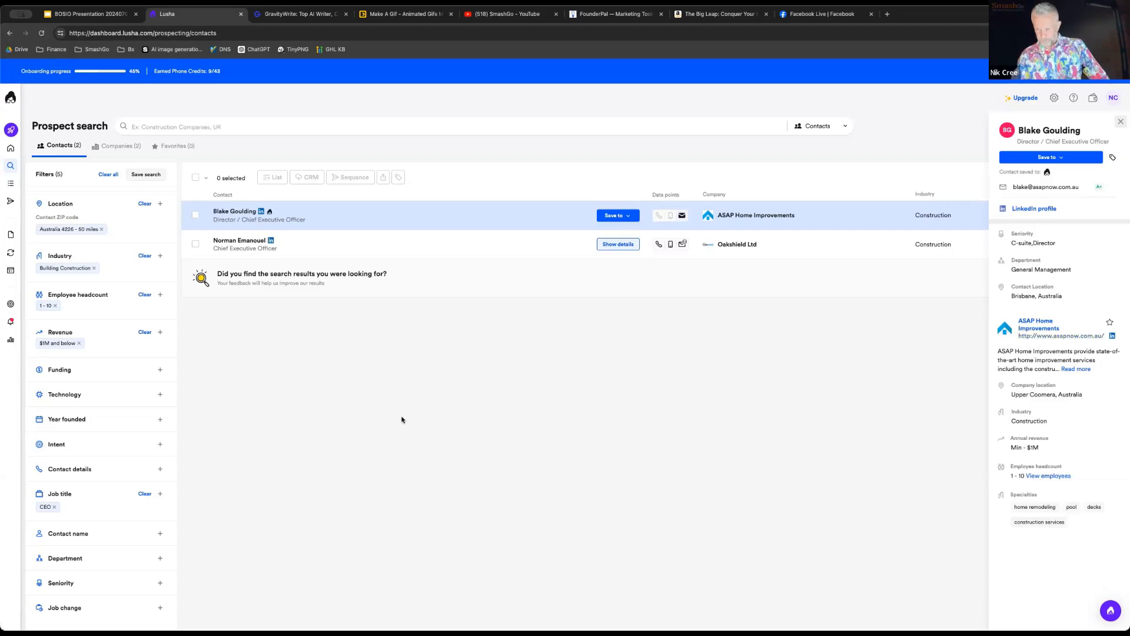
click(245, 244)
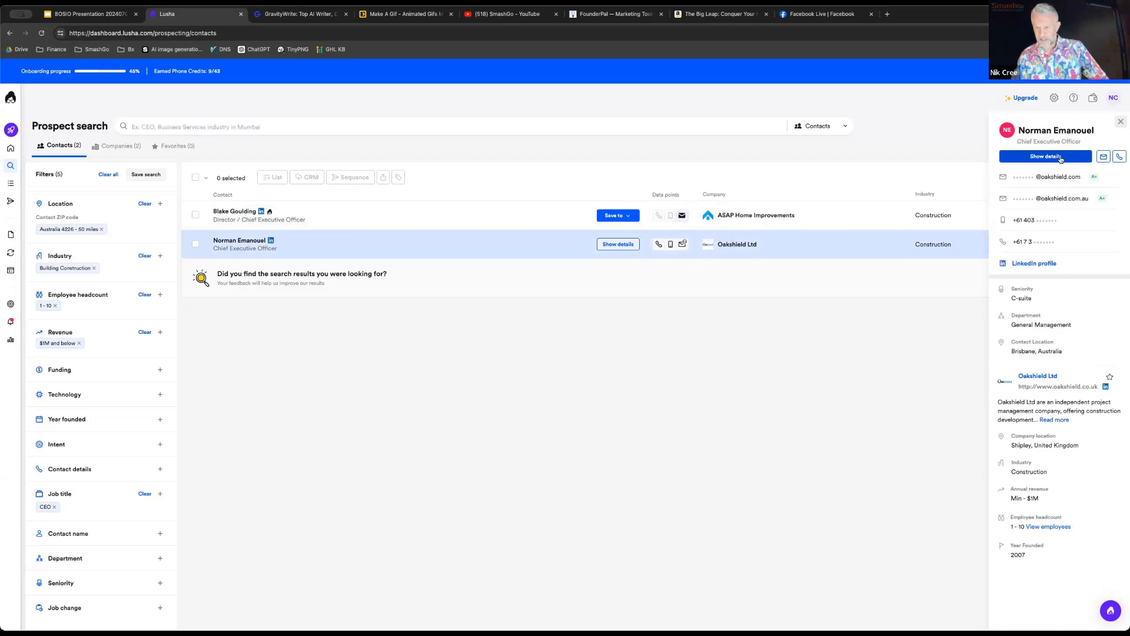
click(617, 243)
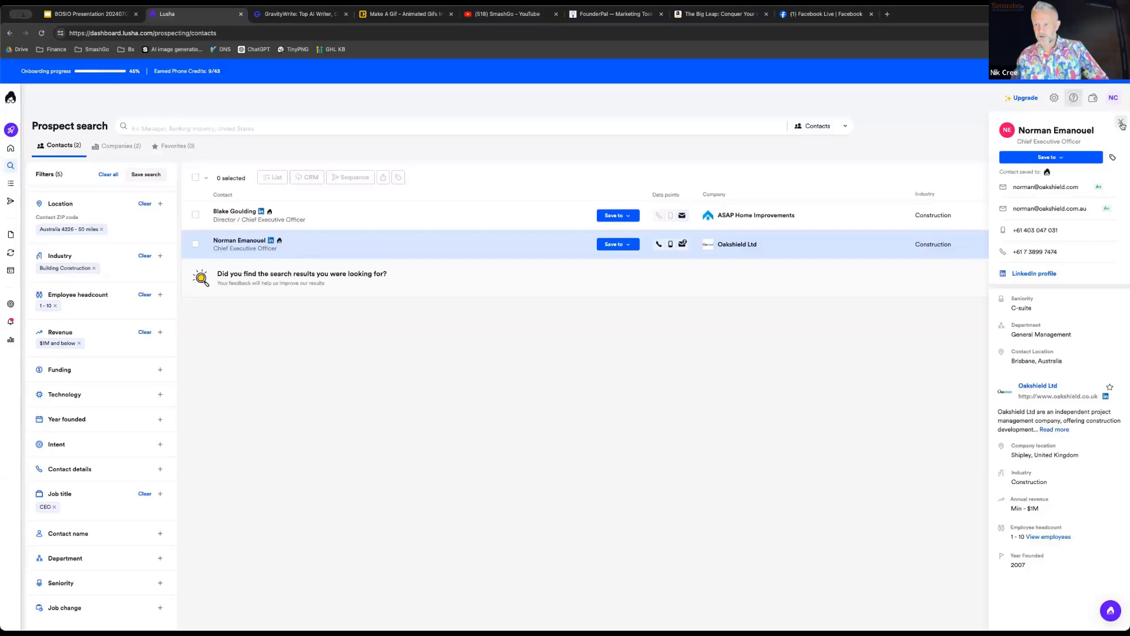
click(1120, 122)
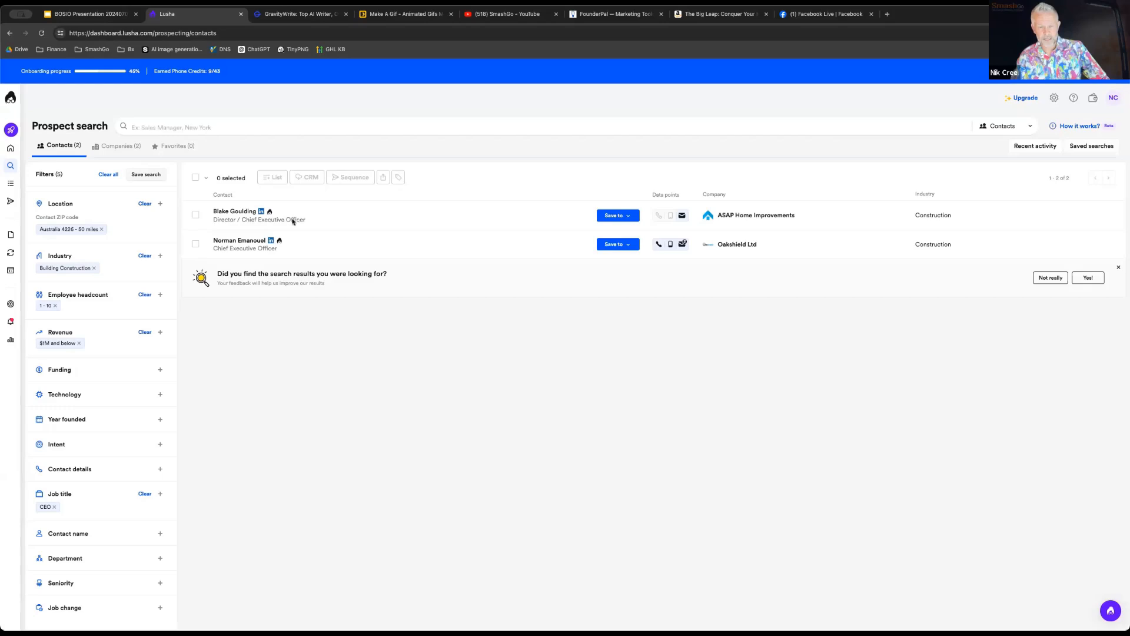
mouse_move(306, 176)
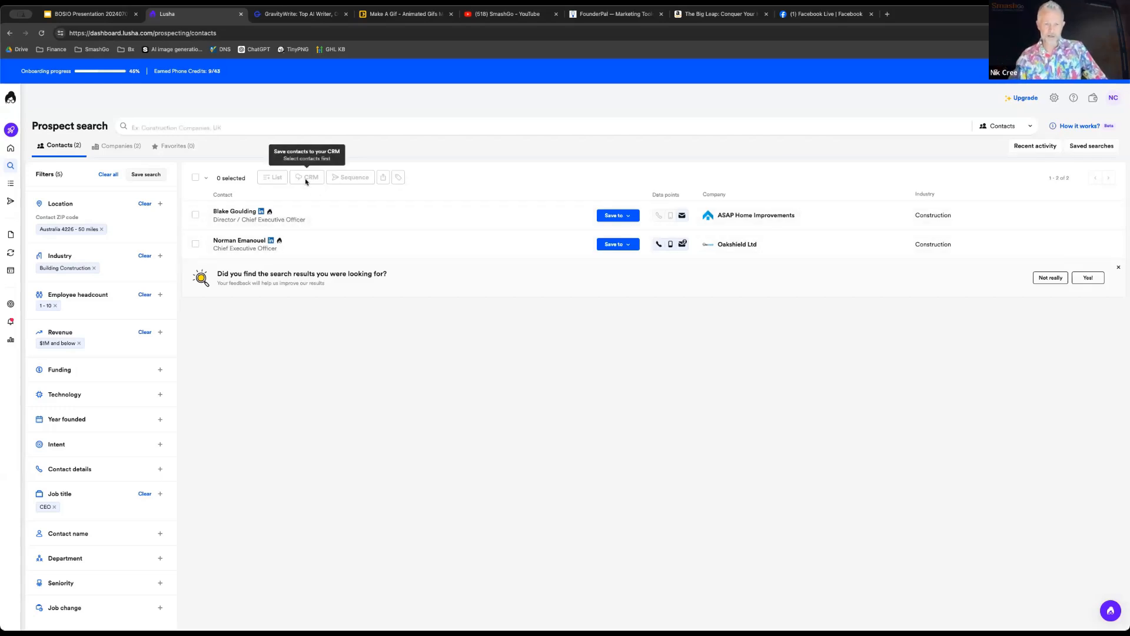
mouse_move(363, 361)
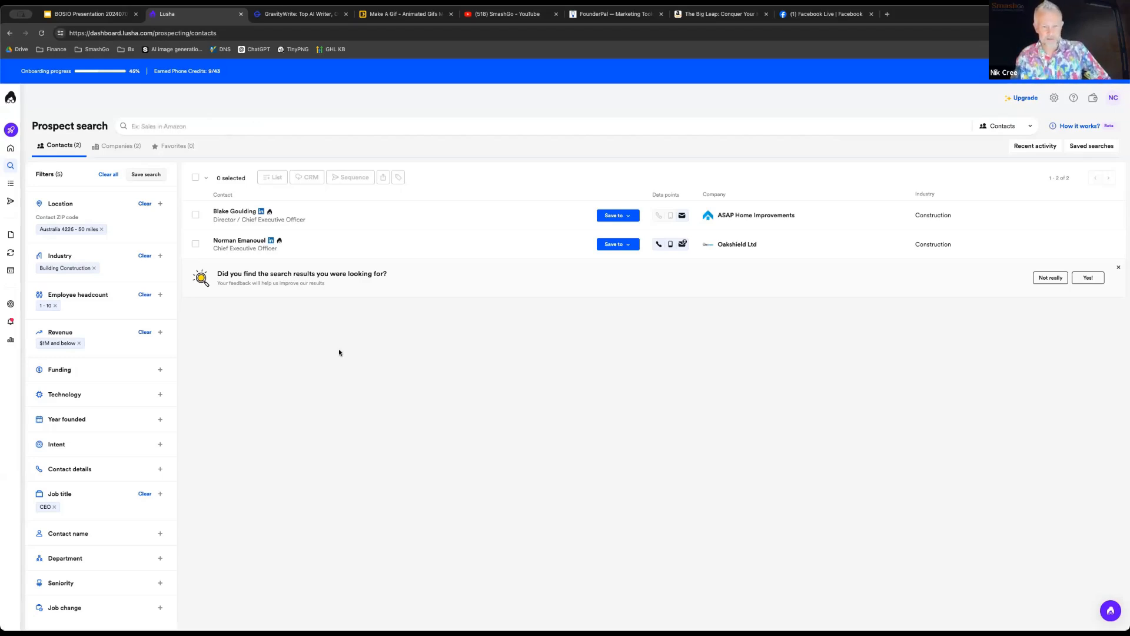
mouse_move(288, 436)
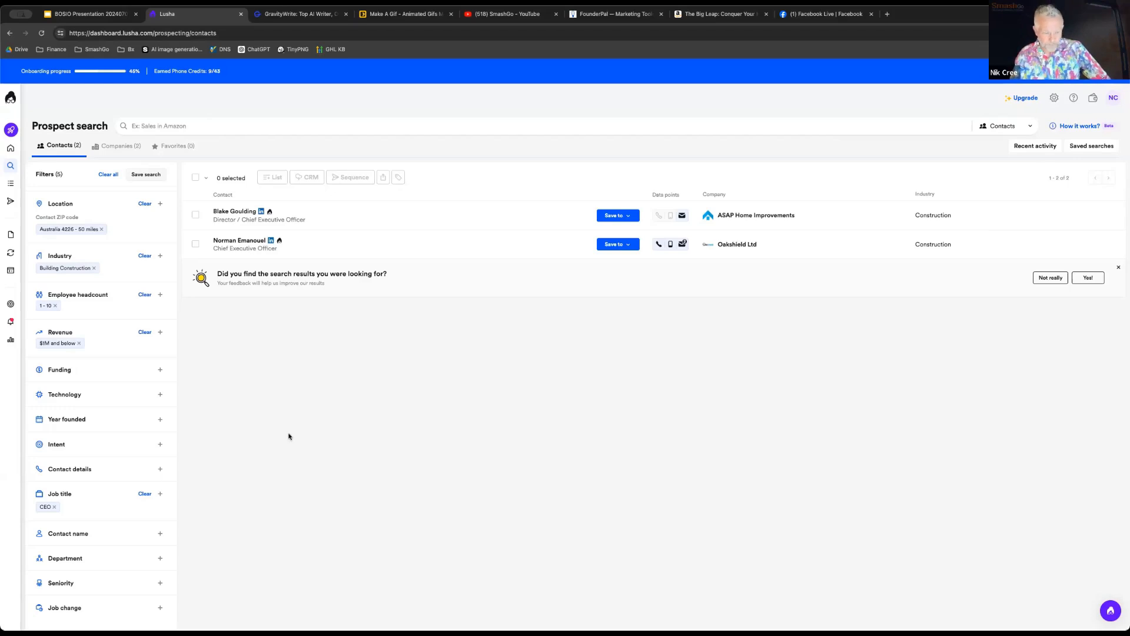